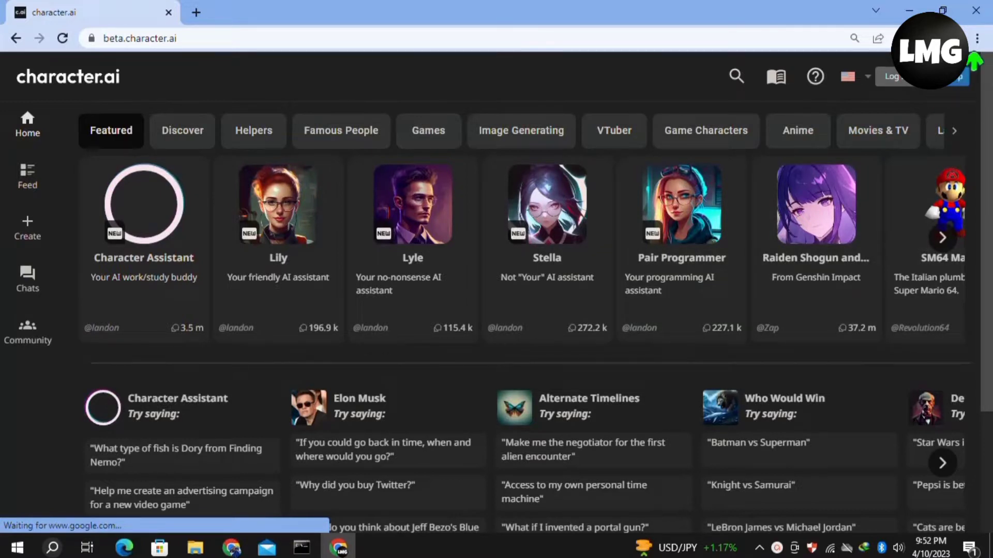
Open Settings > About Chrome and confirm version 112.0.5615.50 is up to date.
click(981, 39)
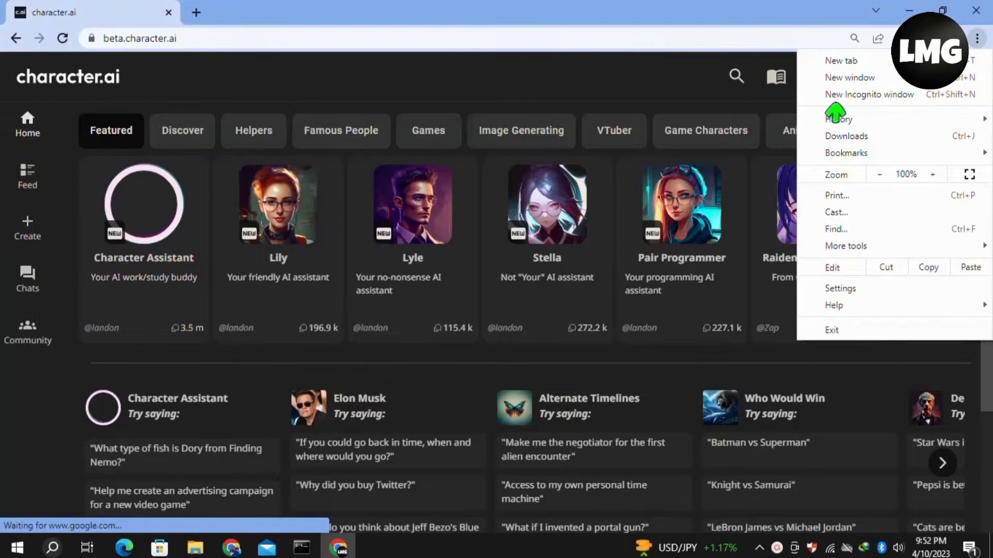
mouse_move(839, 288)
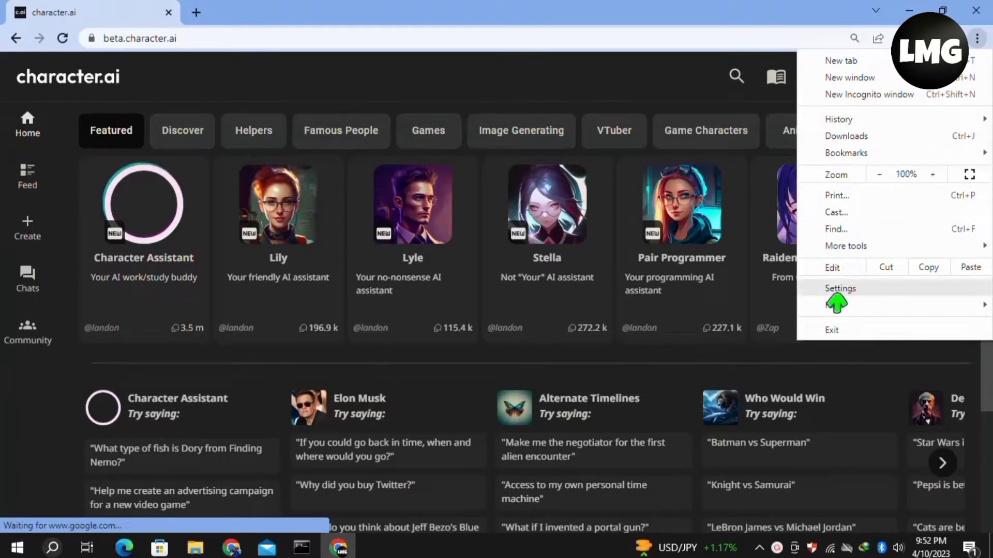
click(839, 287)
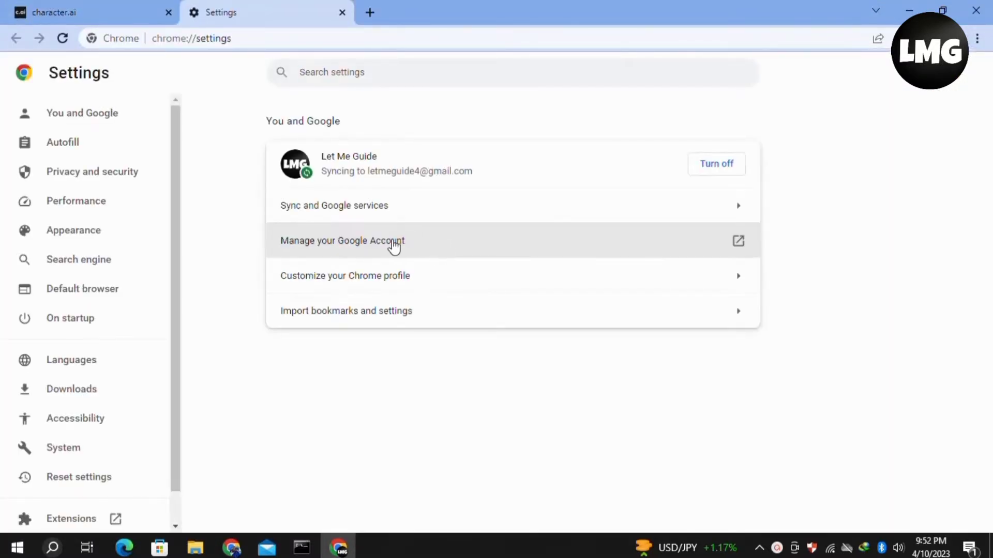
scroll(down, 3)
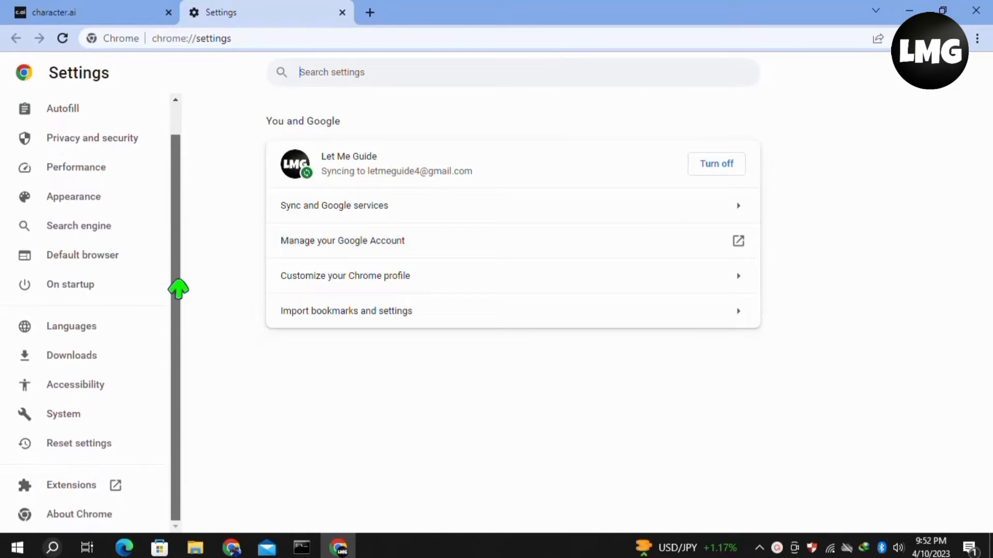
mouse_move(65, 508)
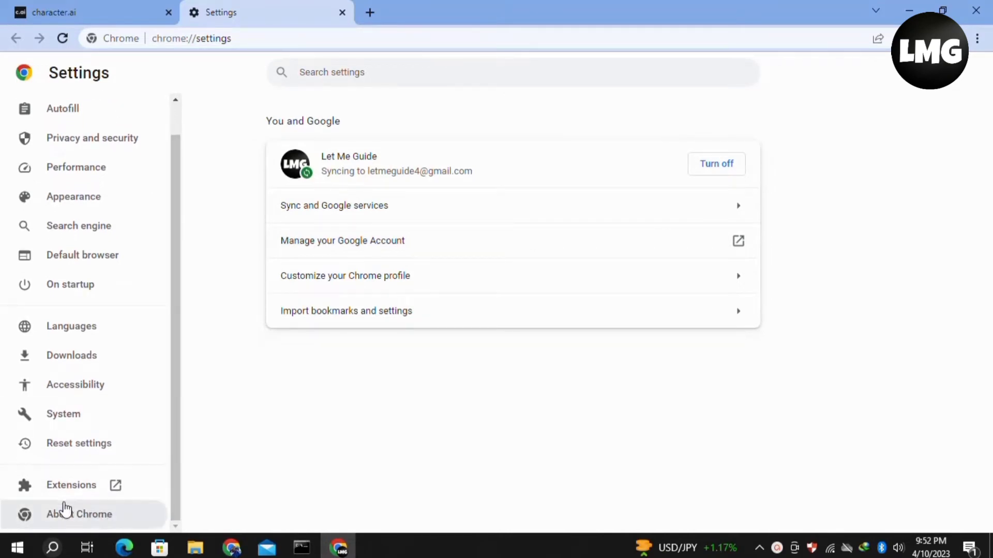
click(79, 513)
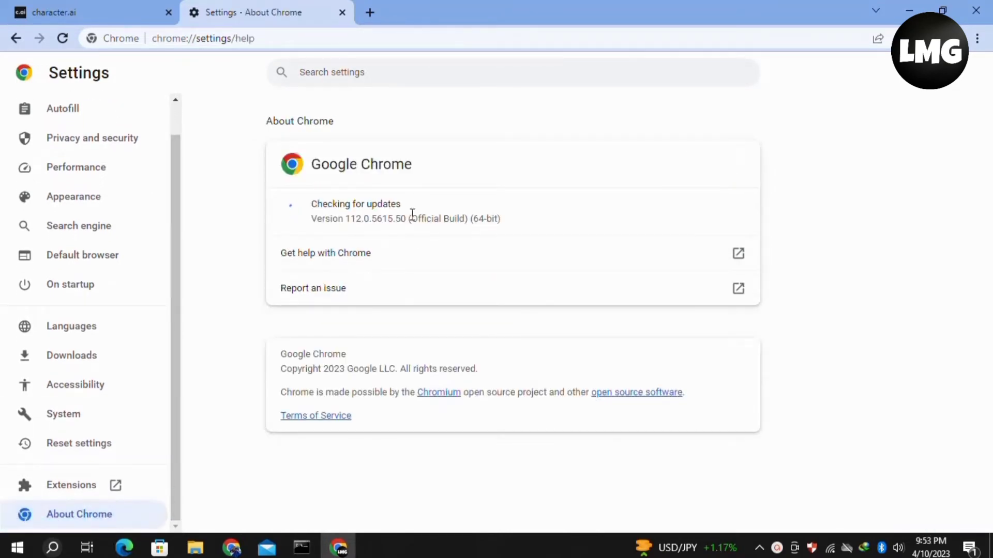
double_click(355, 204)
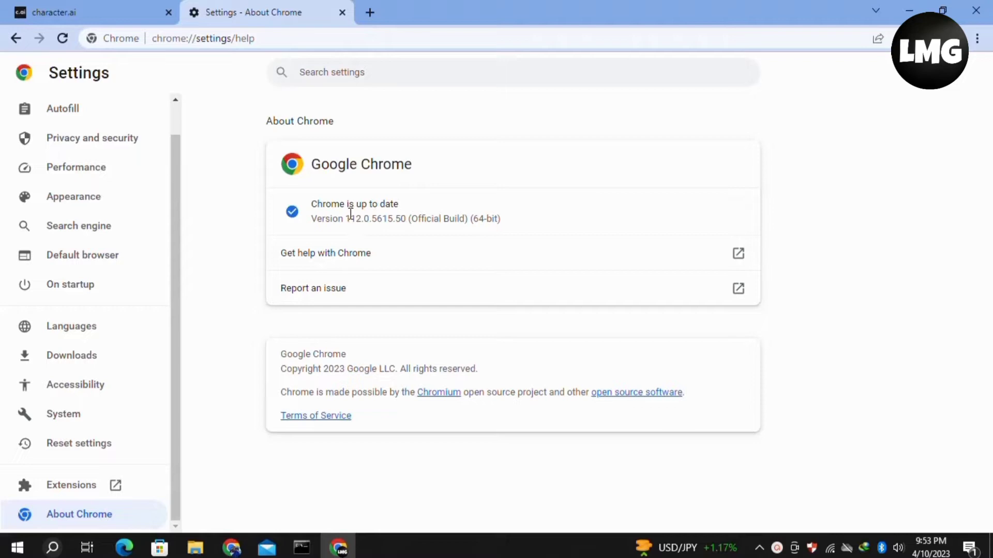
mouse_move(92, 138)
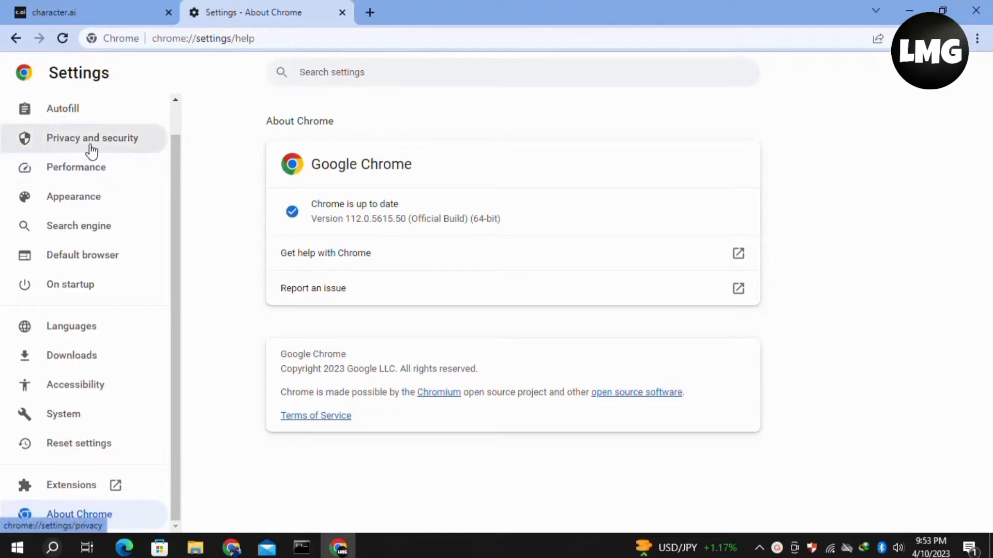
Clear all-time history, downloads, cookies, cached images and site settings from Privacy and security.
click(92, 138)
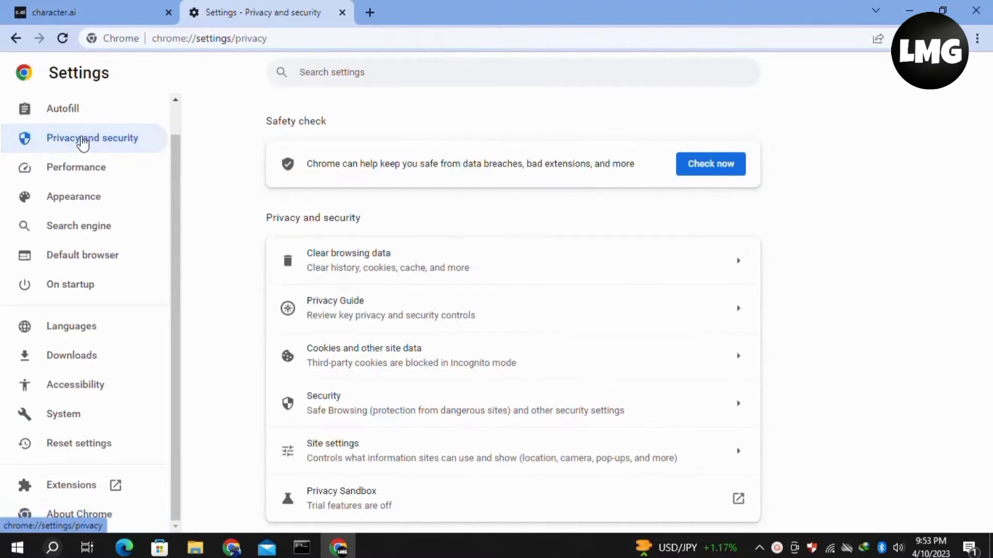
mouse_move(345, 260)
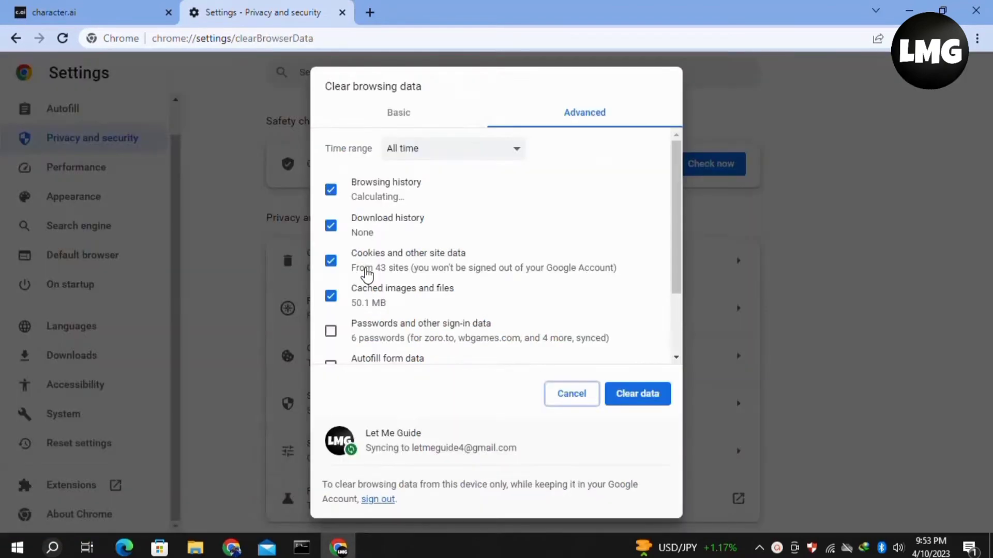
mouse_move(519, 155)
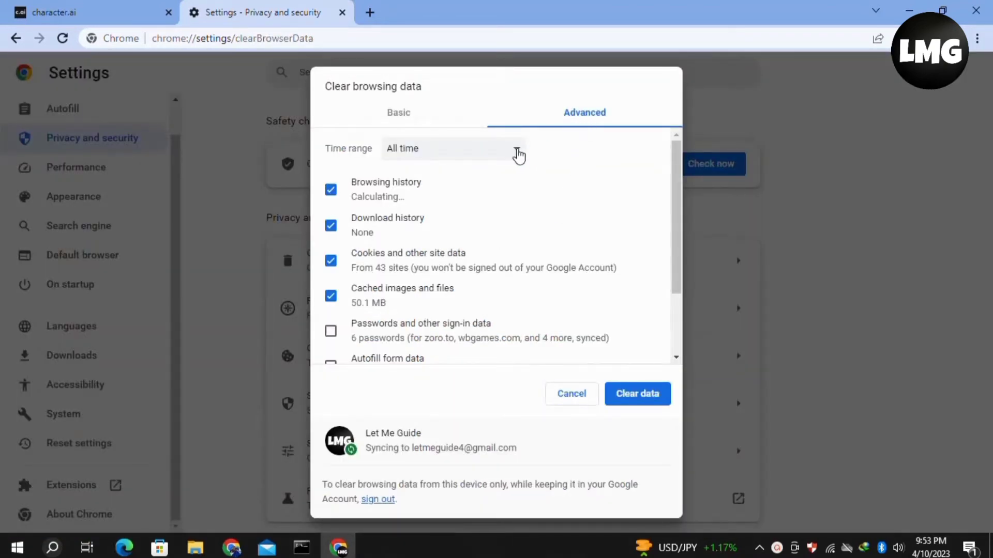
click(452, 148)
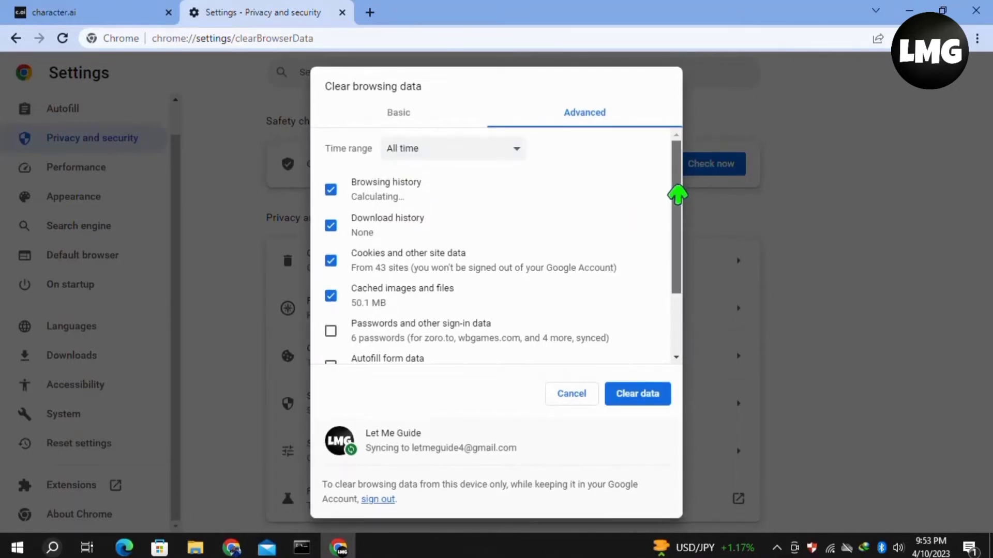
scroll(down, 3)
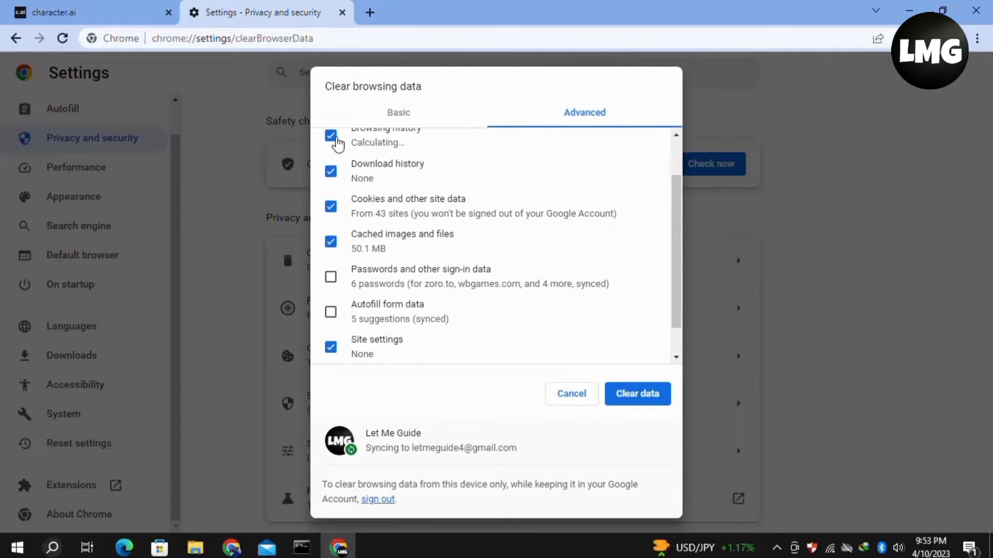
scroll(down, 3)
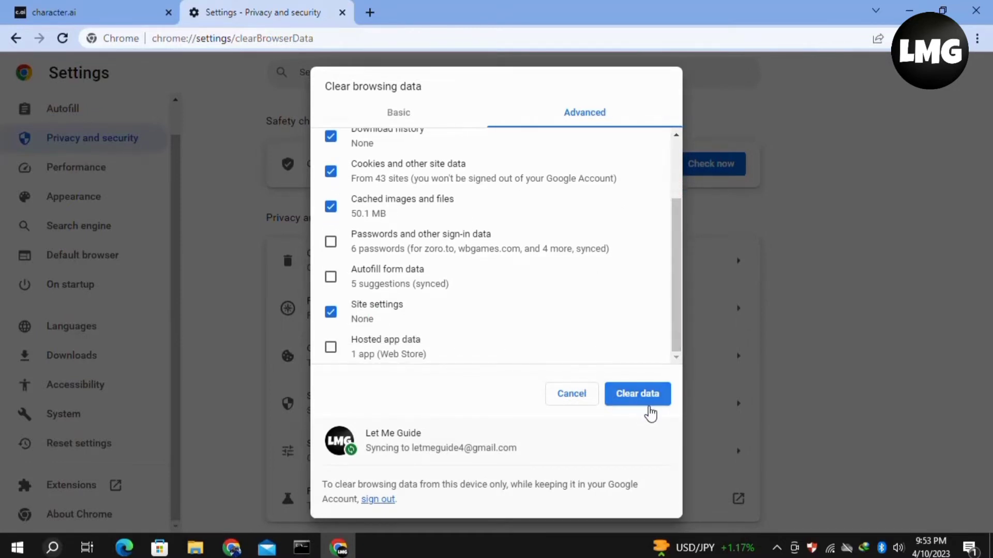
click(637, 393)
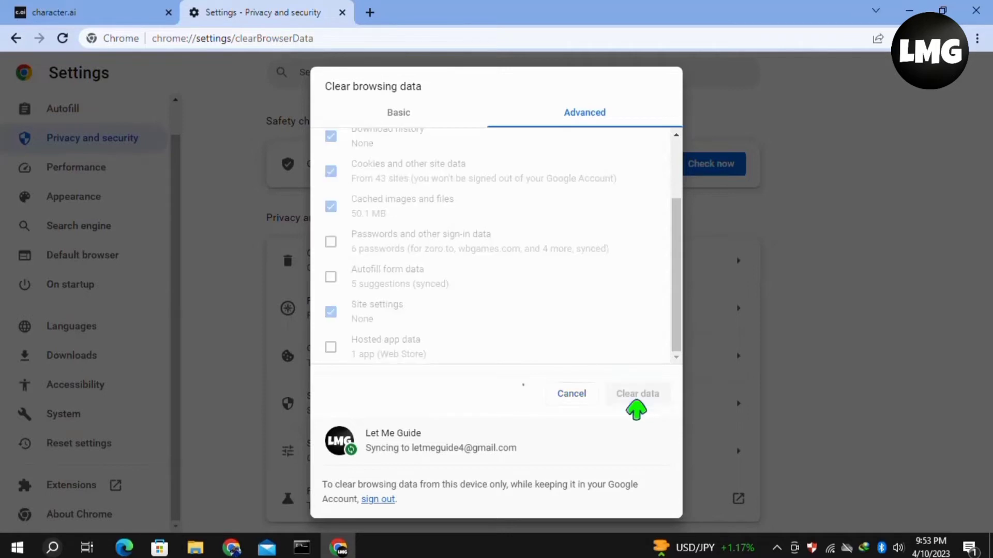
click(571, 392)
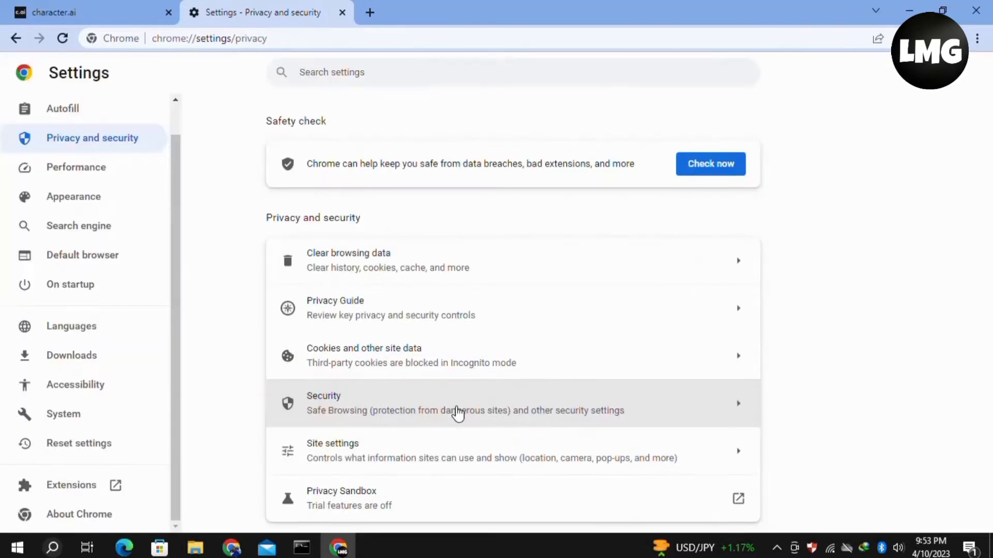
Reload the character.ai tab and accept its welcome notice about characters and cookies.
click(89, 12)
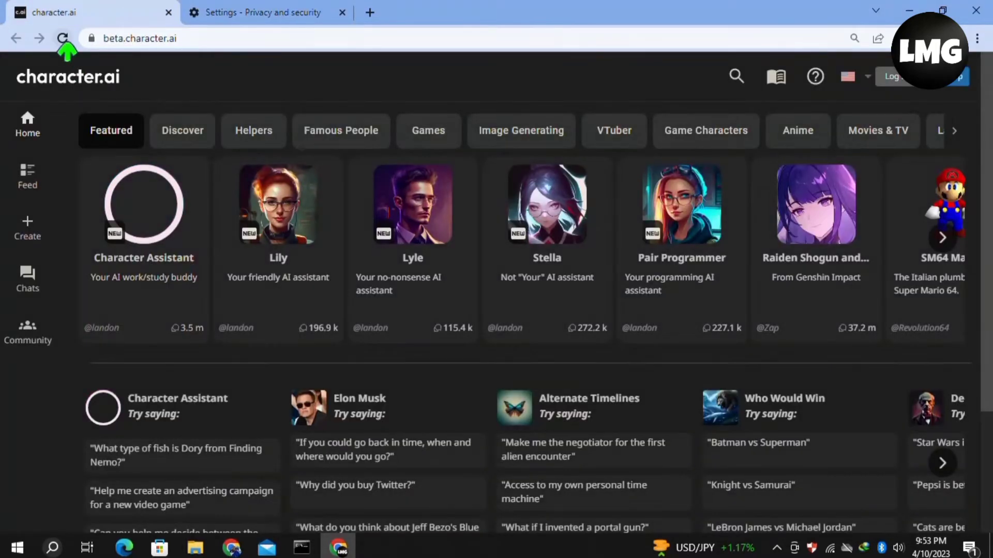
click(62, 38)
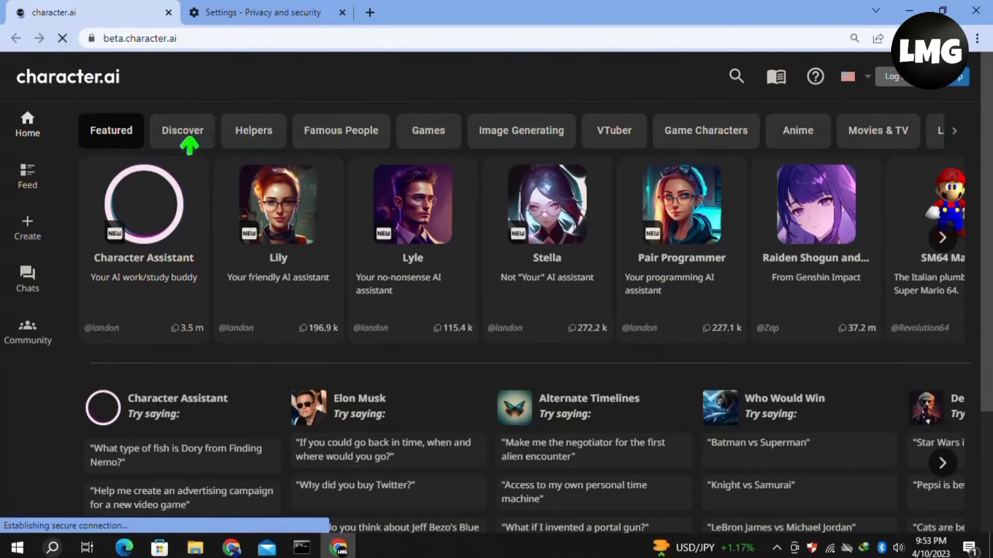
click(62, 38)
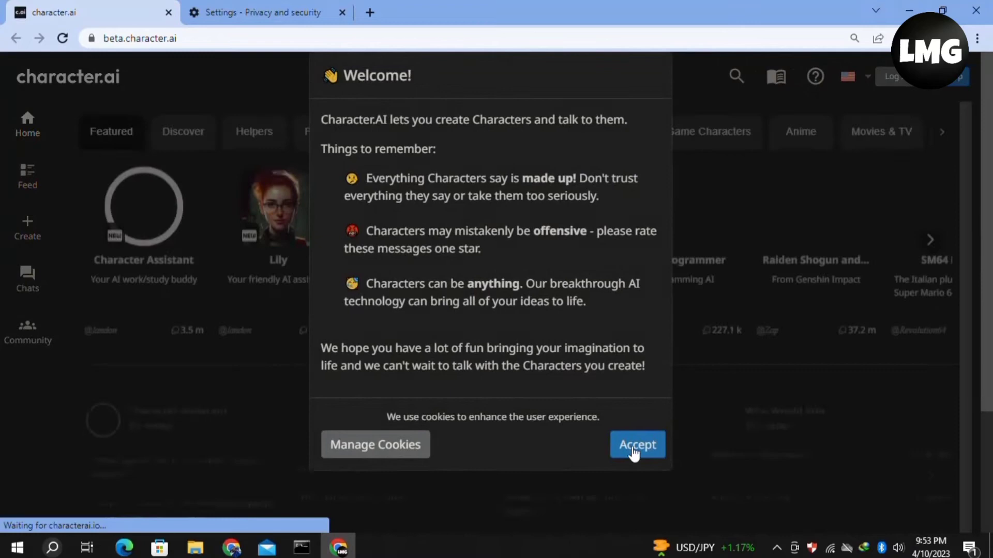
click(637, 444)
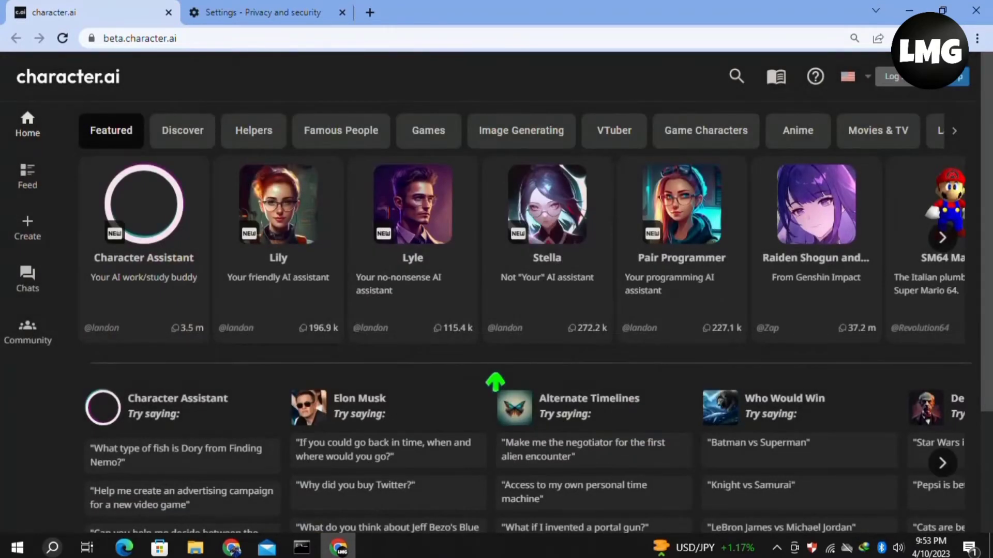
mouse_move(70, 516)
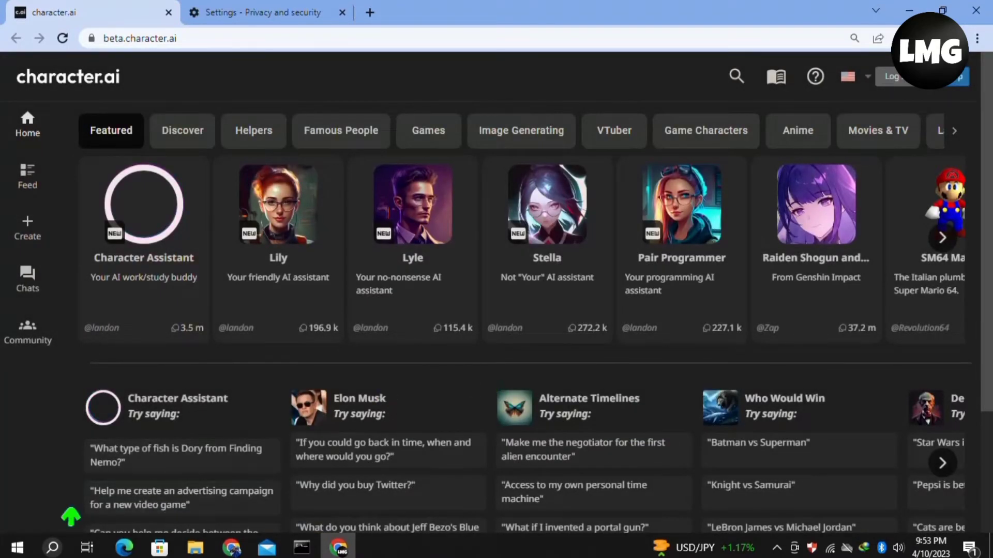
right_click(15, 547)
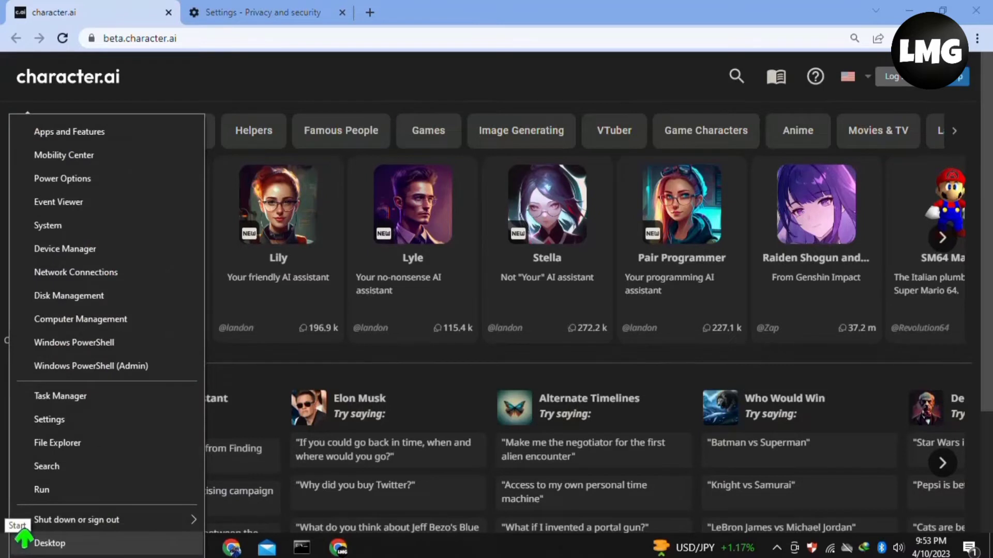
click(77, 520)
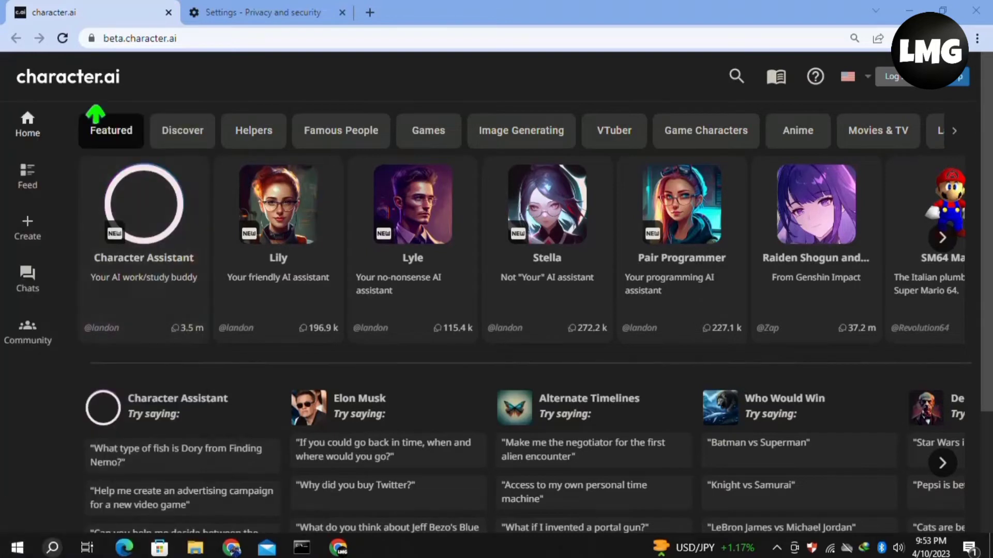
Reload beta.character.ai repeatedly until its characters load, then open the Windows network panel.
click(61, 37)
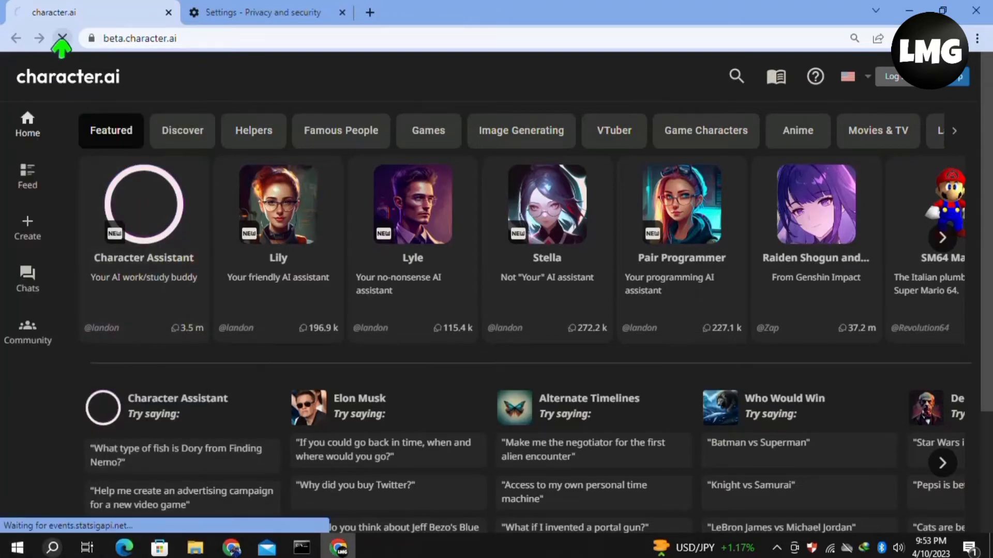
click(62, 38)
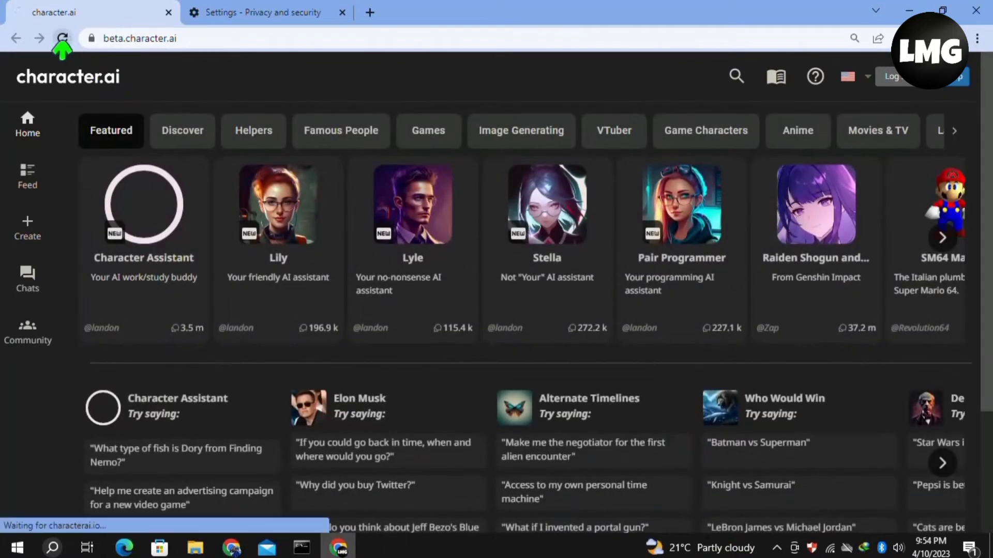
click(62, 38)
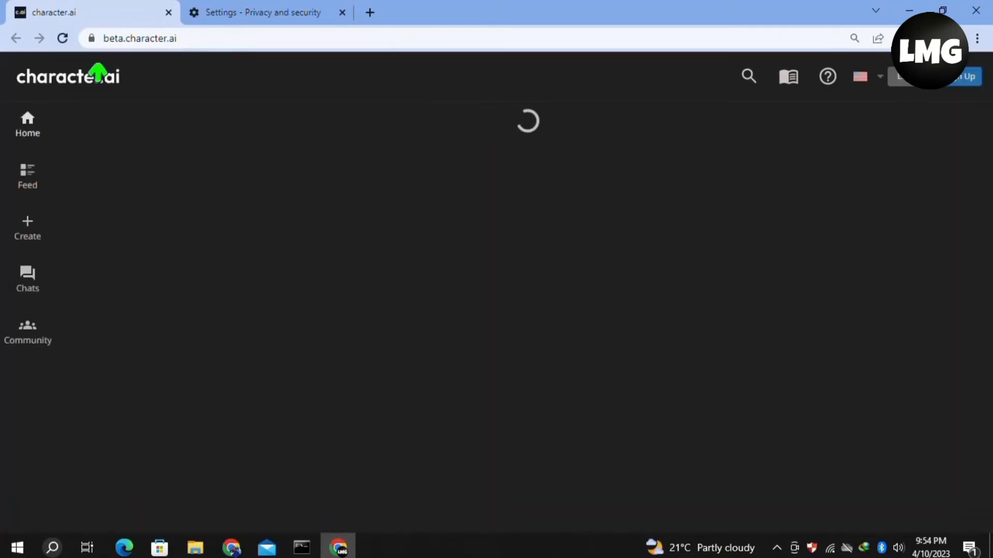
click(62, 38)
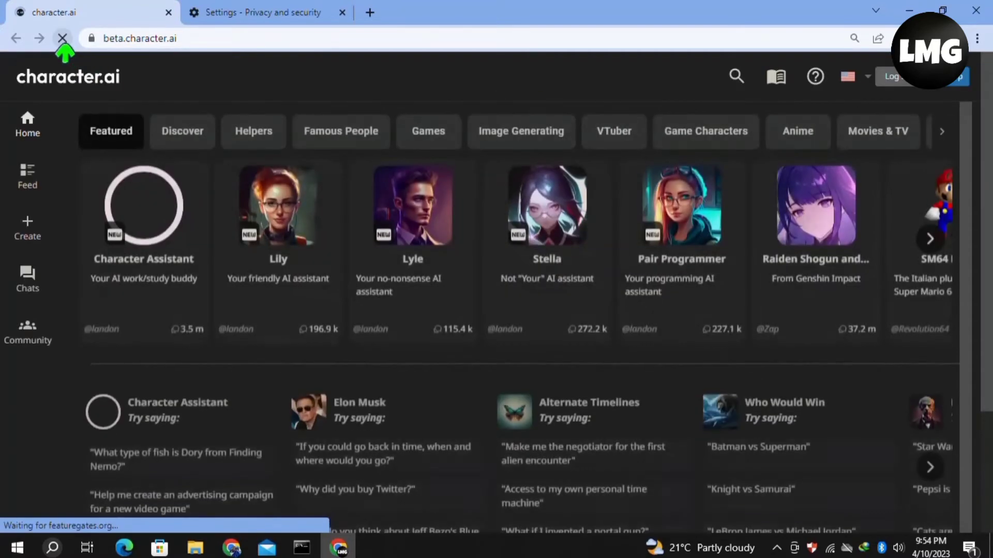
click(62, 38)
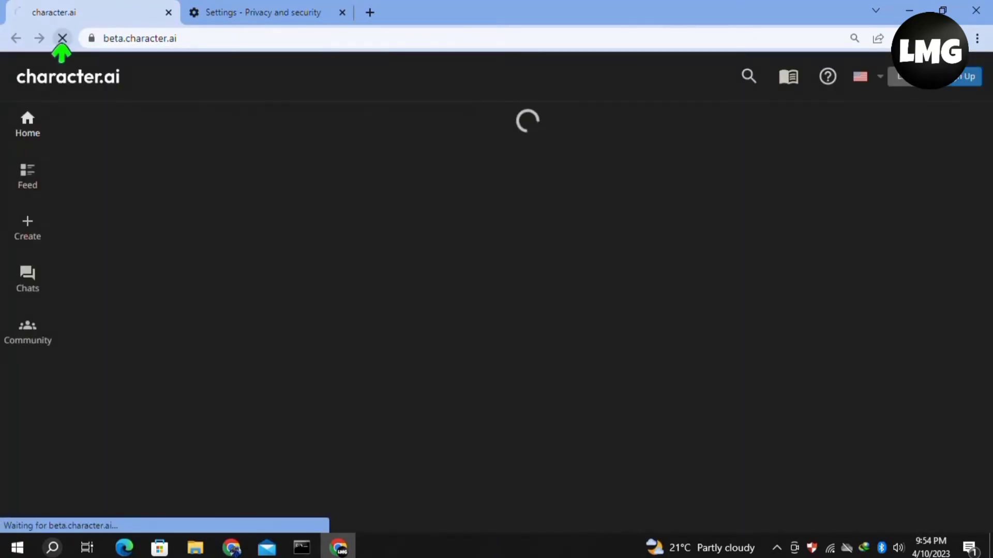
click(62, 38)
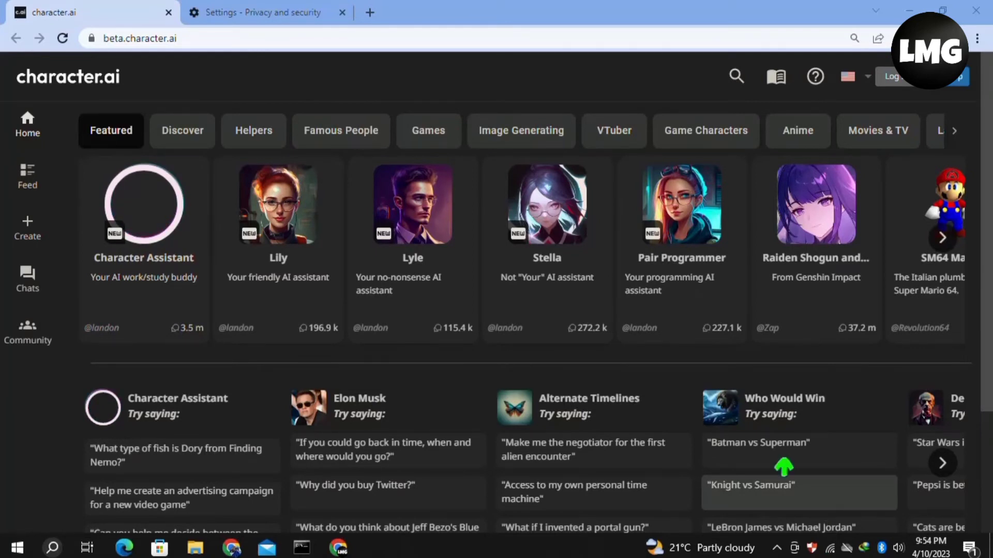
click(829, 548)
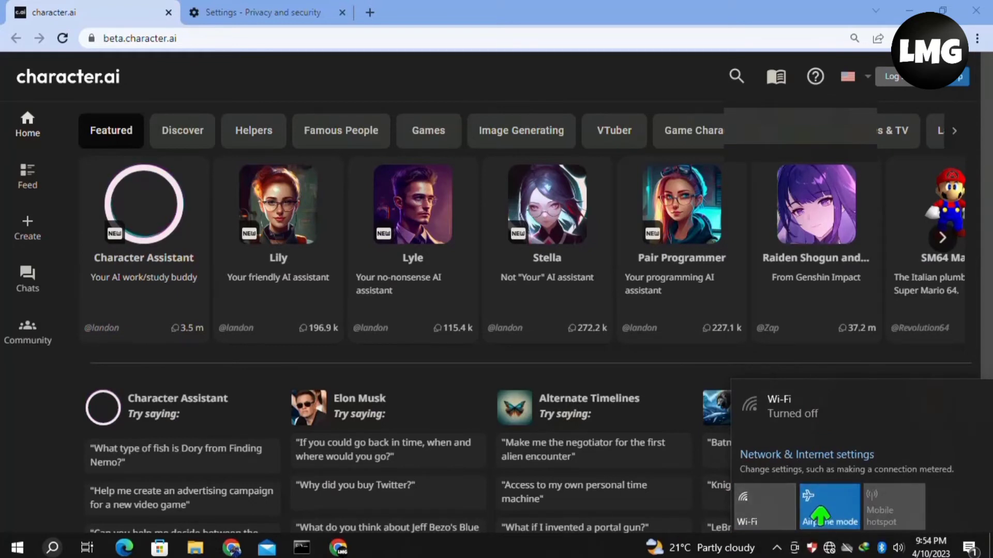
Turn Airplane mode off to restore Wi-Fi, then reload the character.ai page.
click(764, 507)
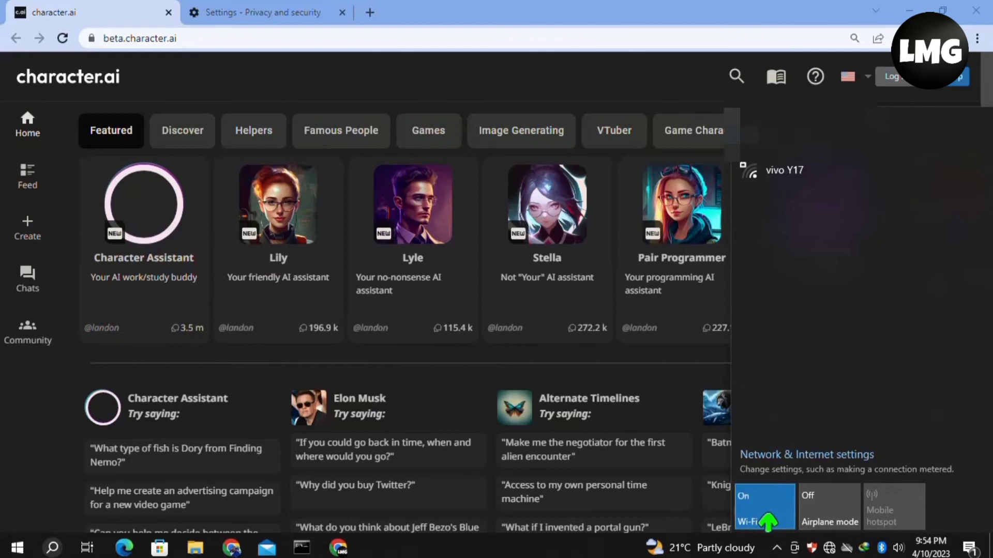
click(763, 507)
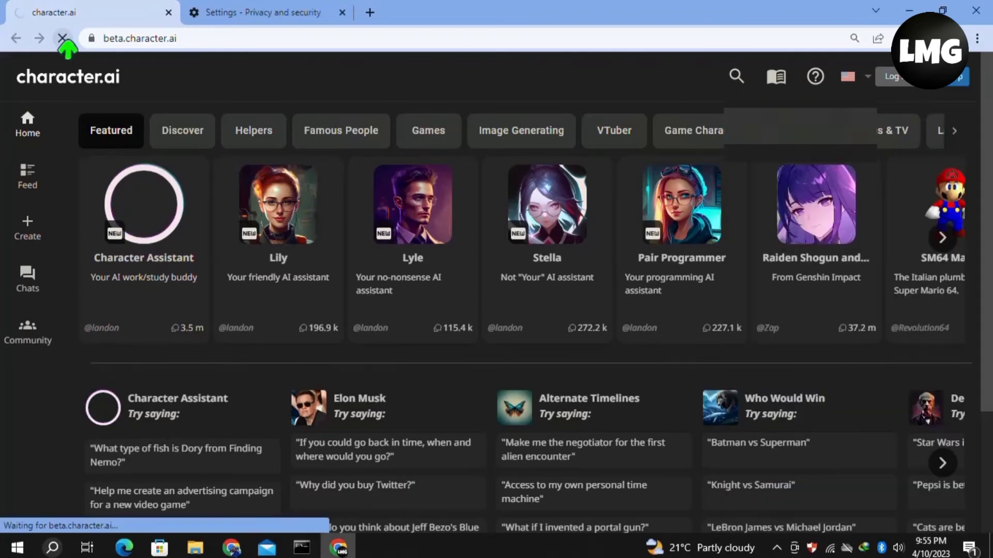
click(63, 39)
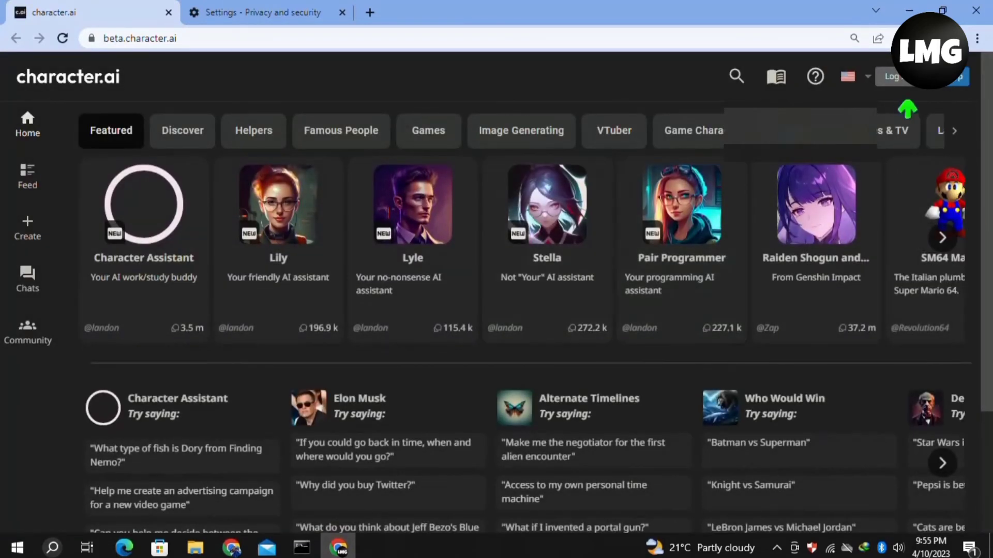
Open character.ai's Log In page and scroll through its Google, Facebook, Discord, Apple and email options.
click(892, 76)
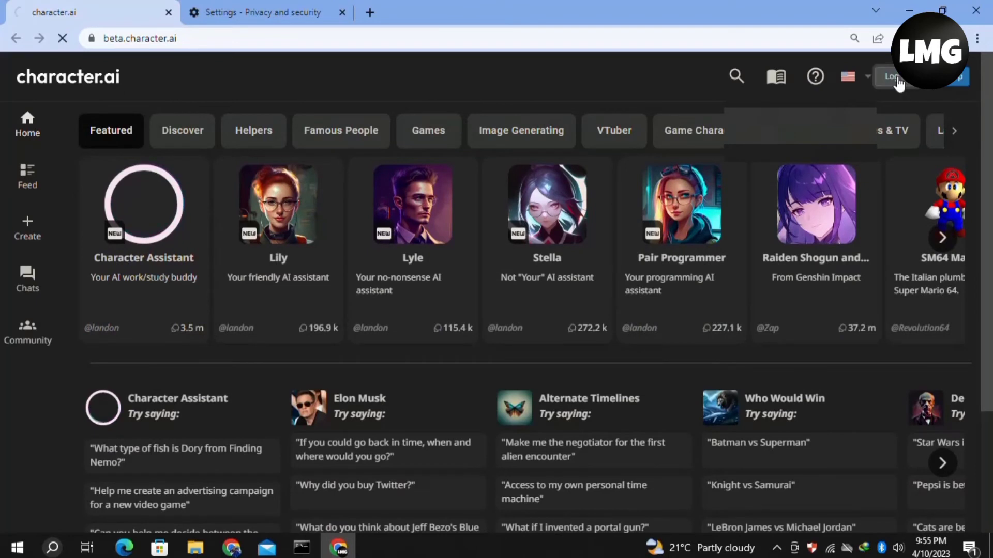
click(893, 76)
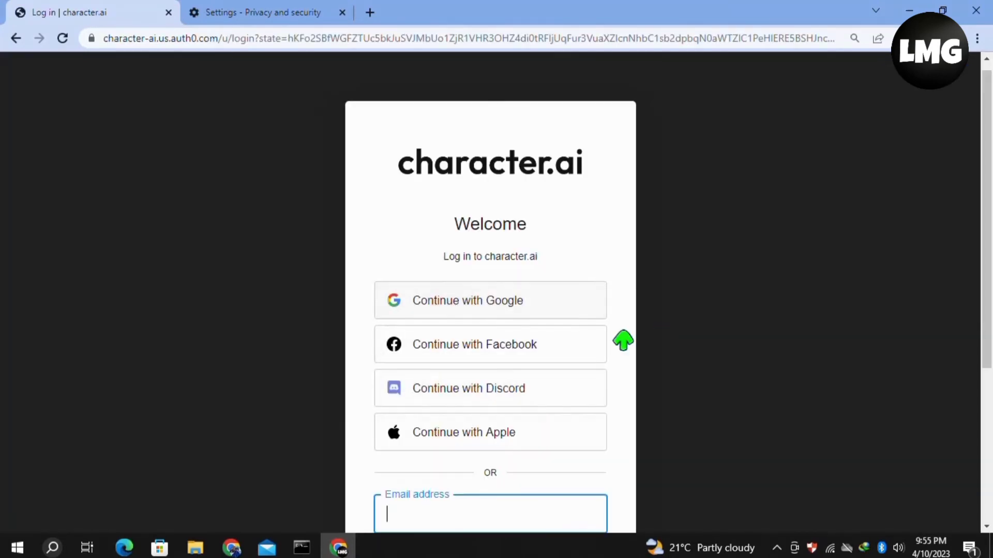
scroll(down, 3)
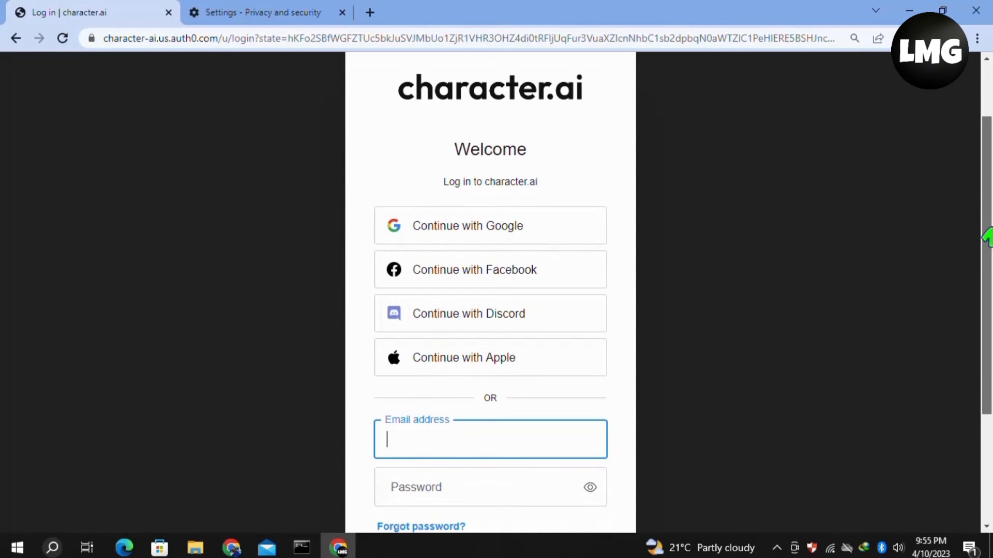
scroll(down, 3)
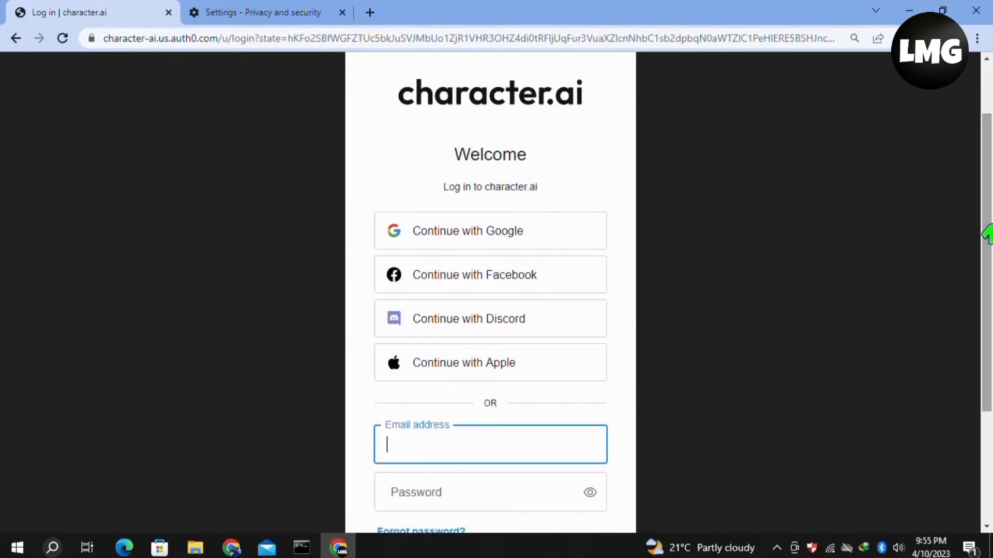
scroll(up, 3)
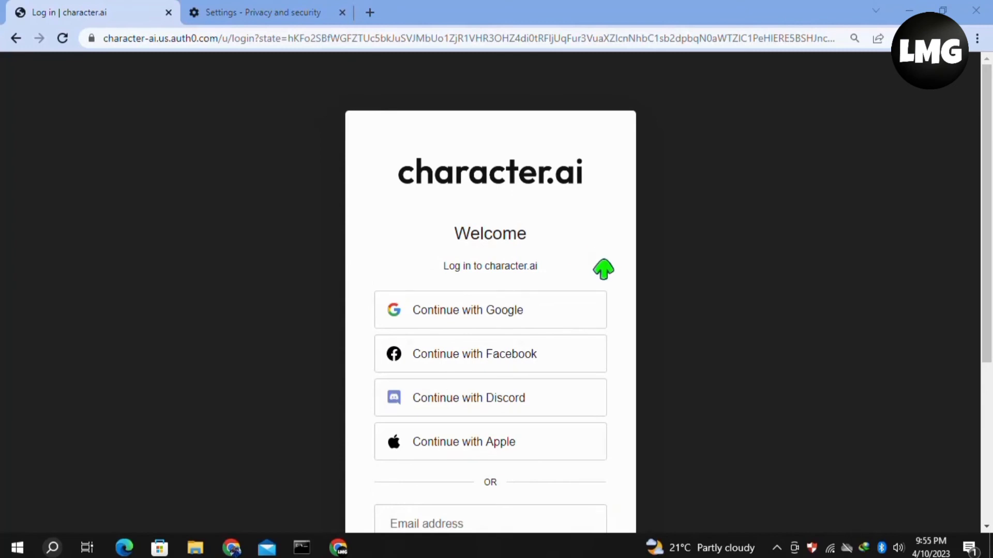
mouse_move(603, 269)
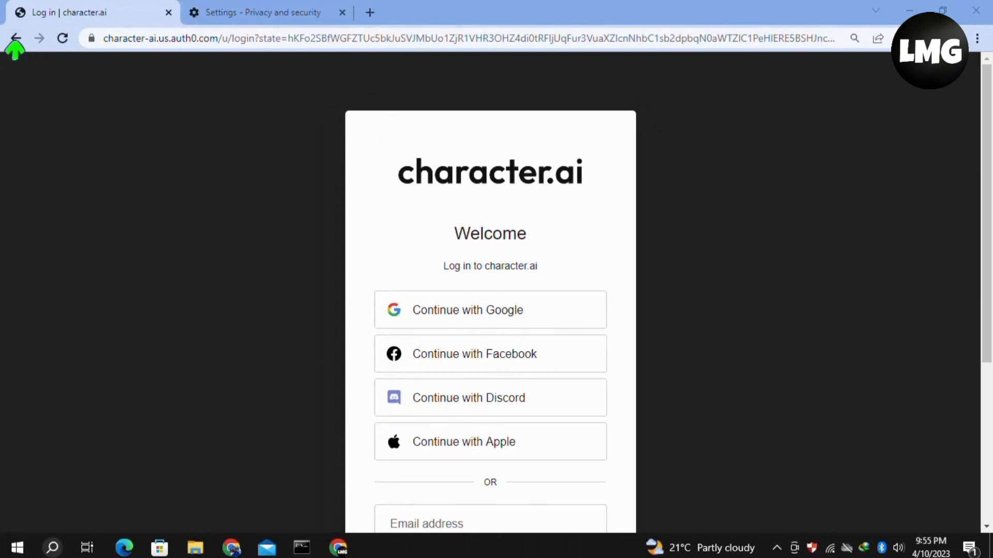
Go back from the login page to the beta.character.ai home page.
click(15, 39)
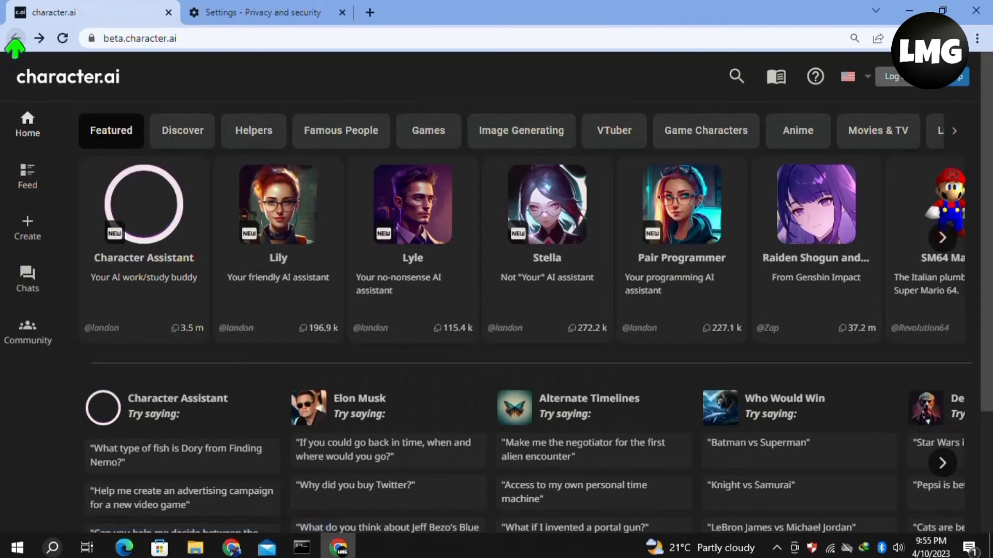
mouse_move(219, 302)
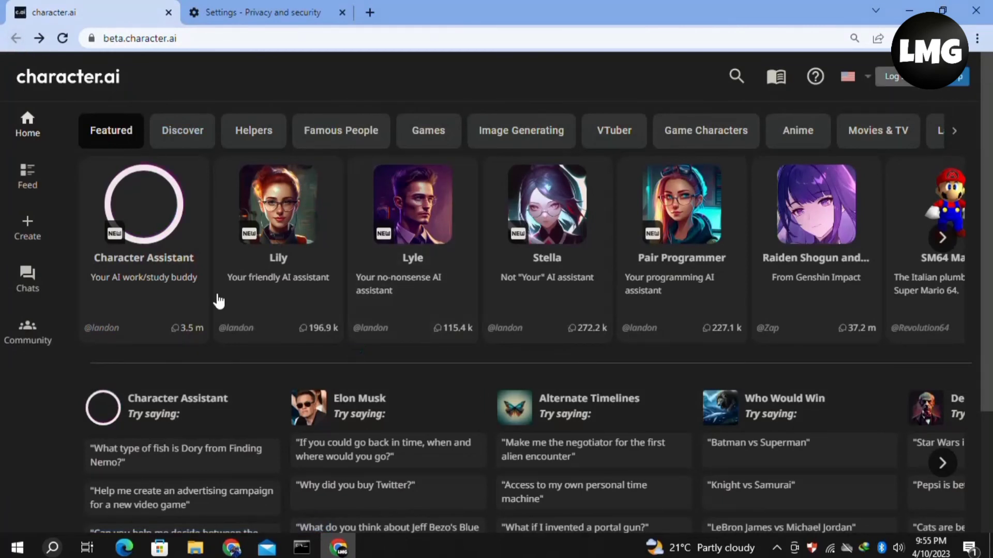
mouse_move(389, 349)
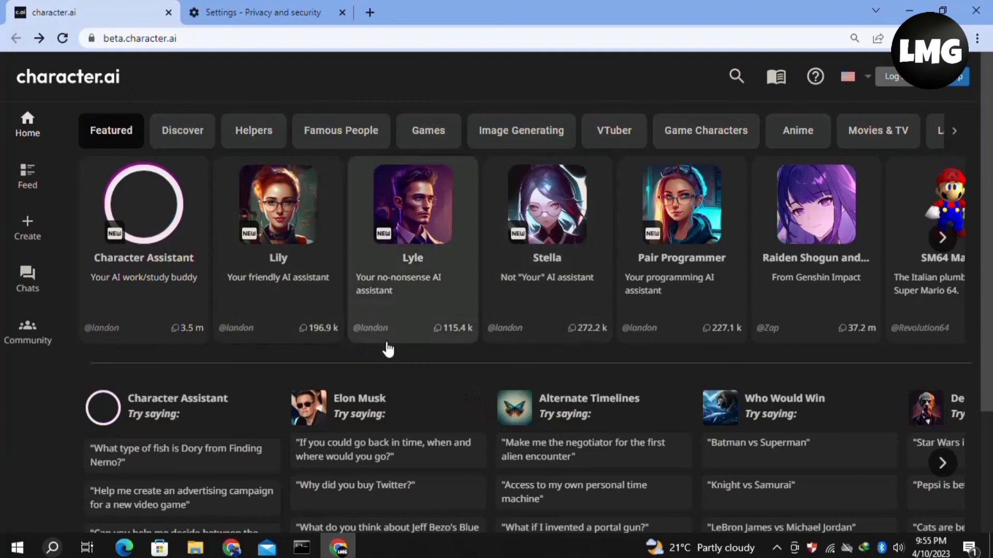